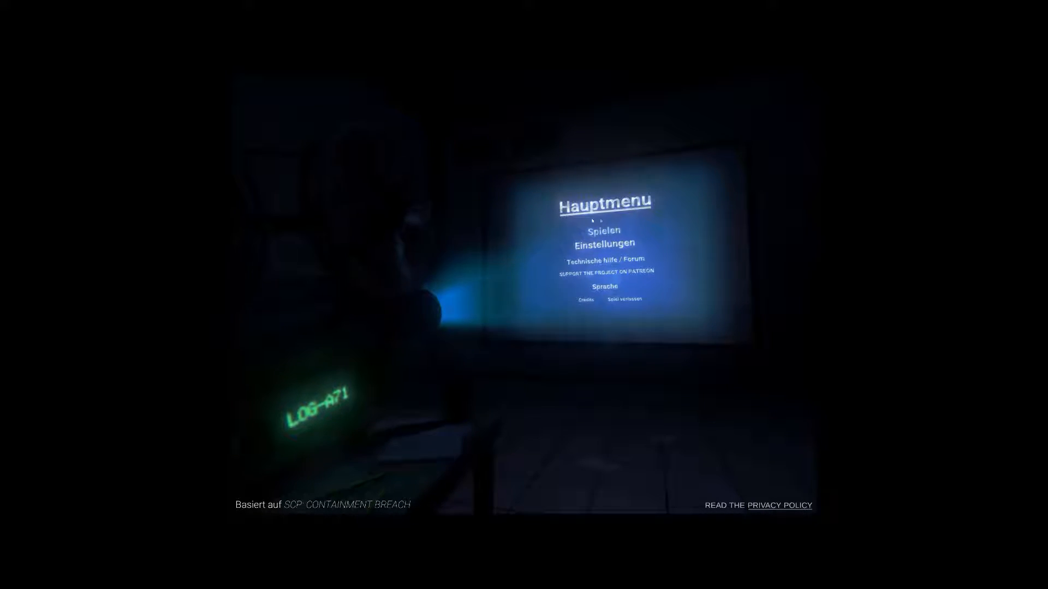
{"action": "left_click", "coordinate": [604, 230]}
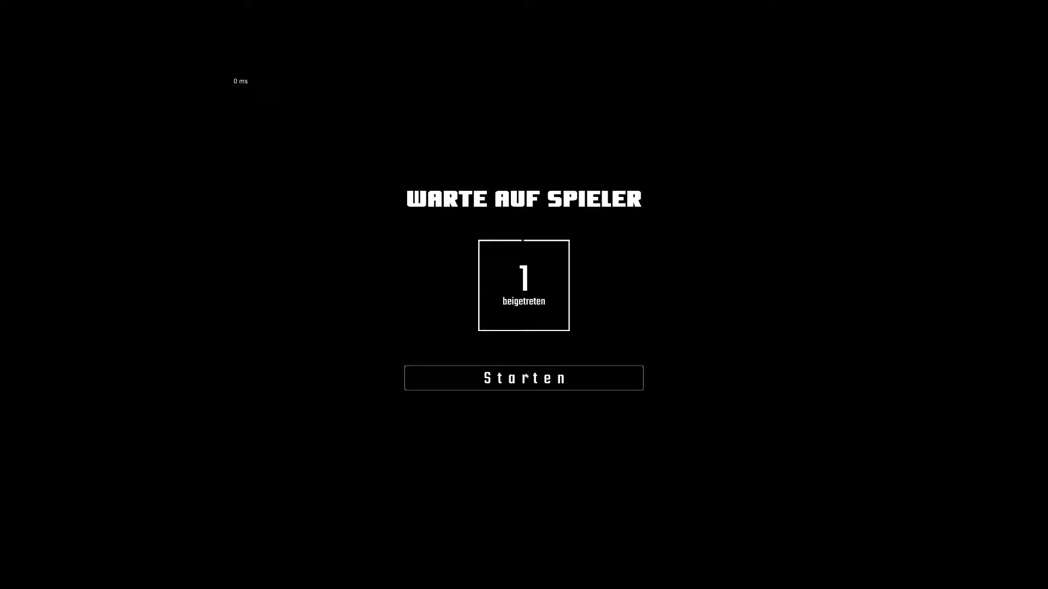
{"action": "left_click", "coordinate": [522, 378]}
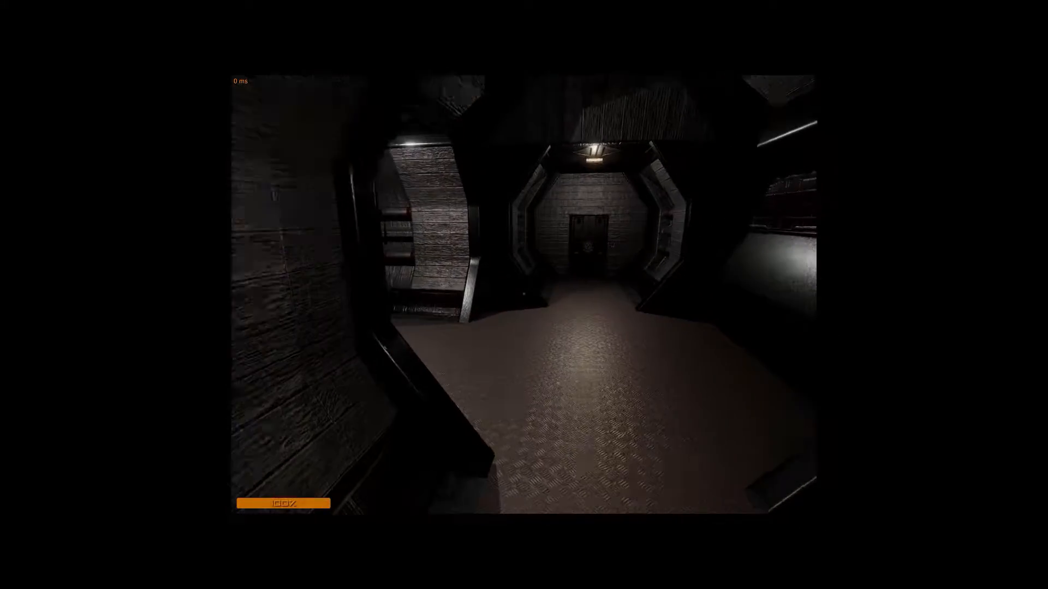
{"action": "mouse_move", "coordinate": [524, 294]}
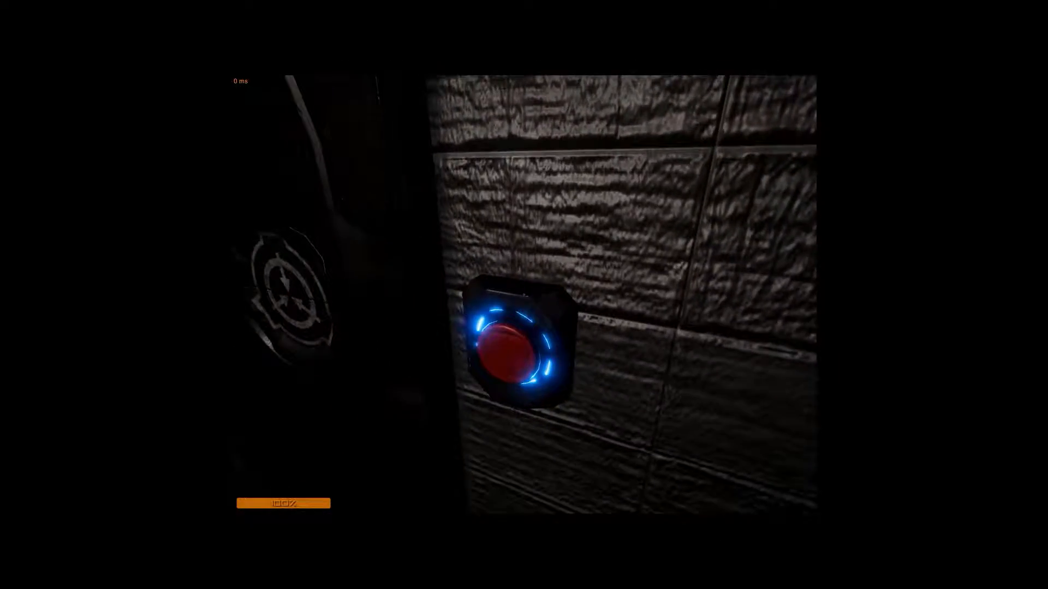
{"action": "left_click", "coordinate": [522, 347]}
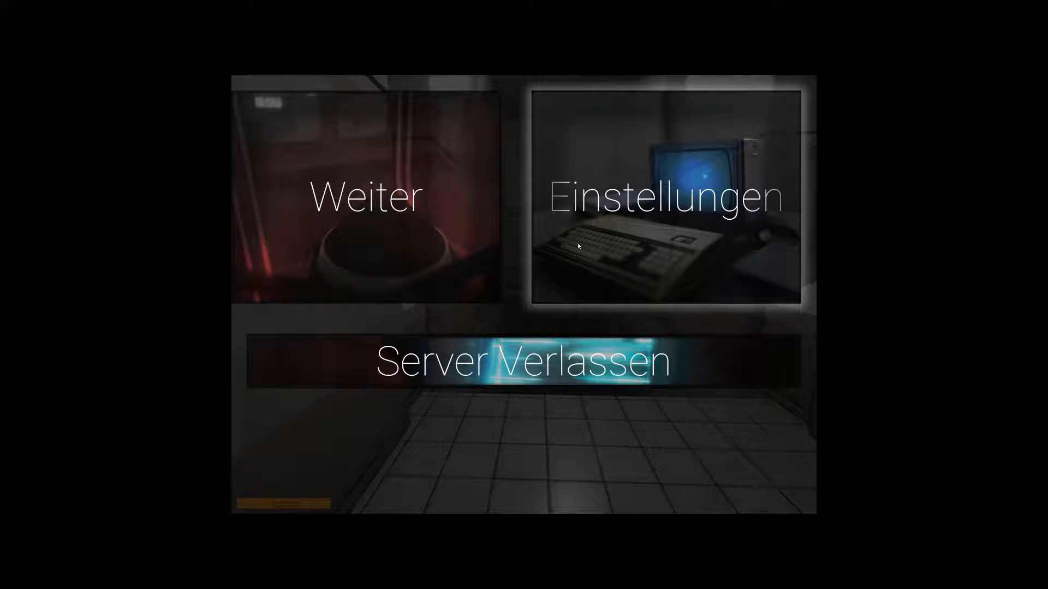
{"action": "left_click", "coordinate": [666, 195]}
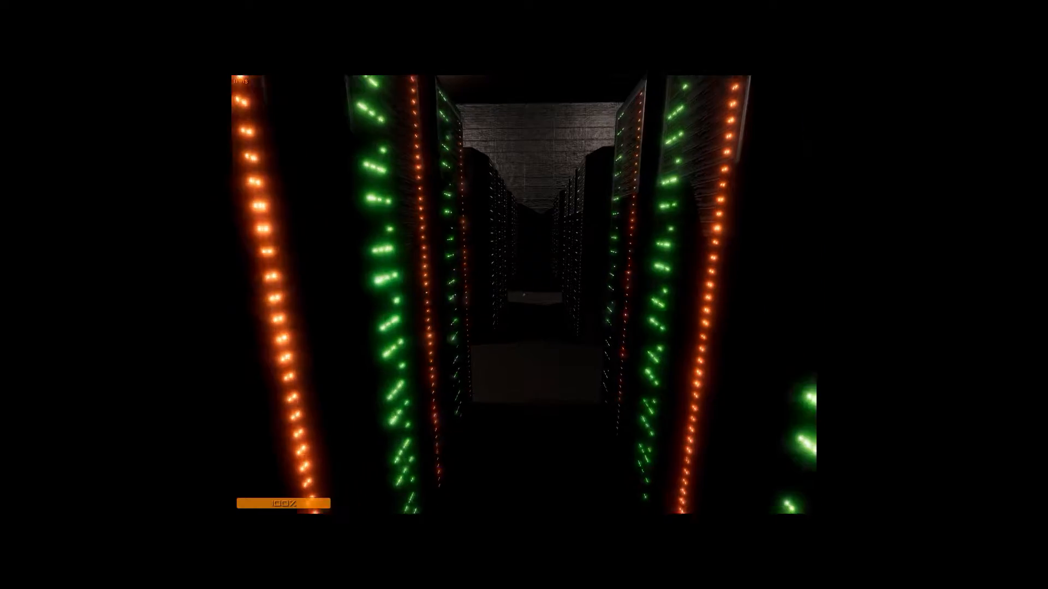
{"action": "mouse_move", "coordinate": [524, 295]}
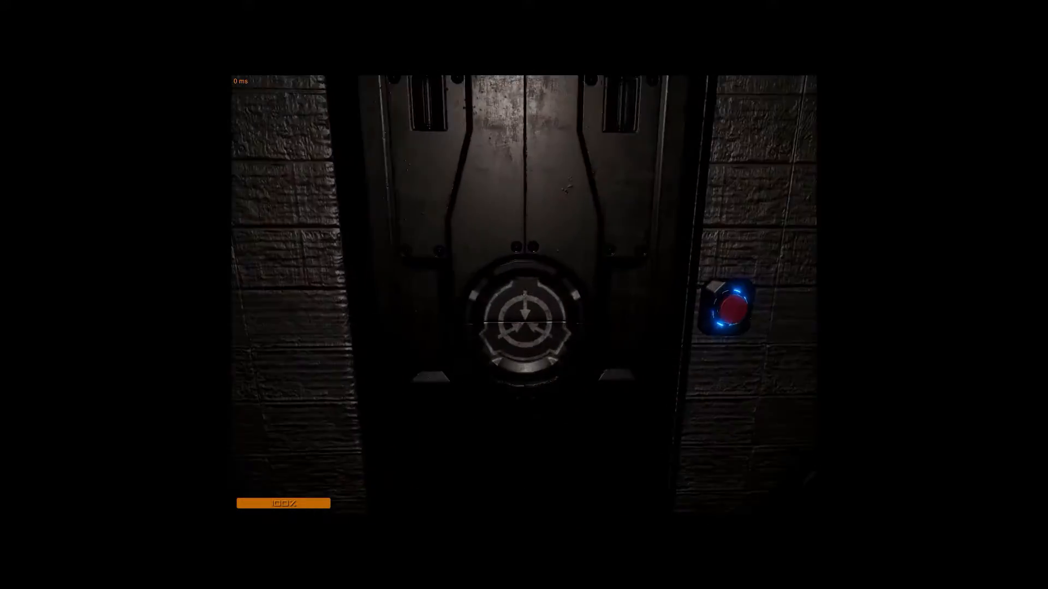
{"action": "left_click", "coordinate": [732, 297]}
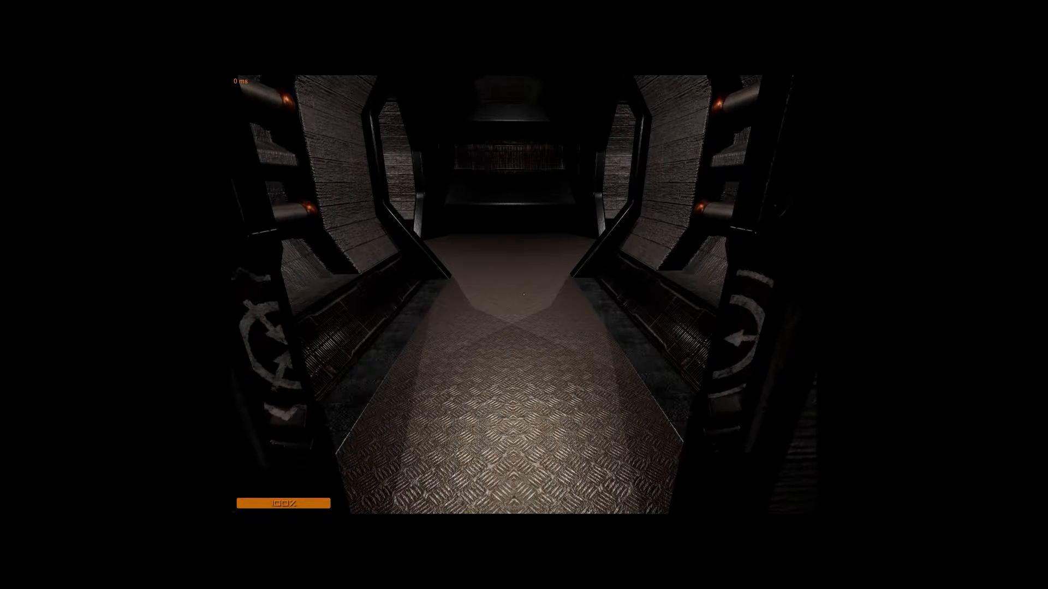
{"action": "mouse_move", "coordinate": [523, 295]}
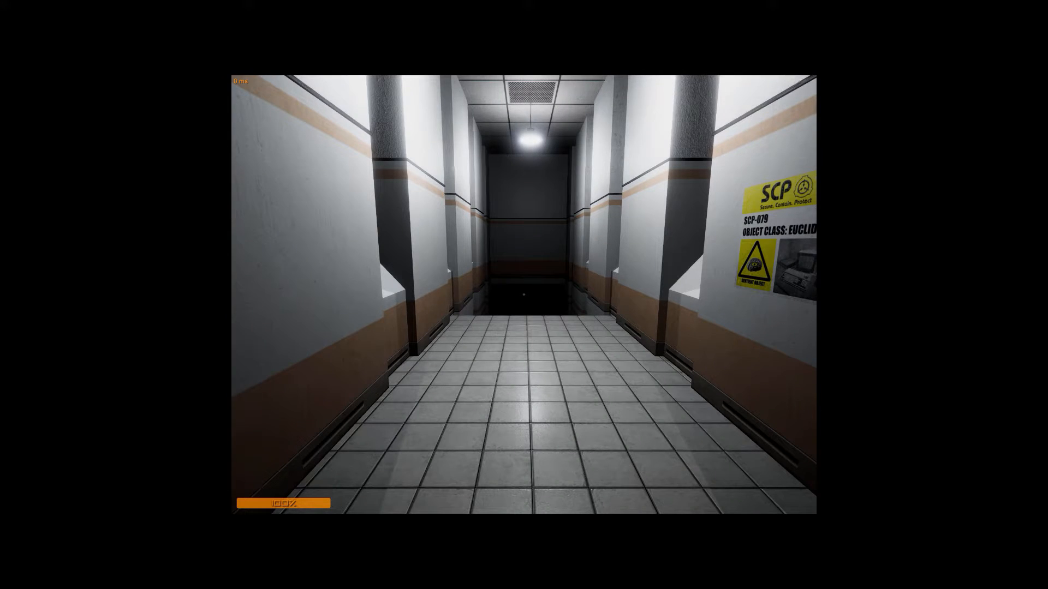
{"action": "mouse_move", "coordinate": [524, 294]}
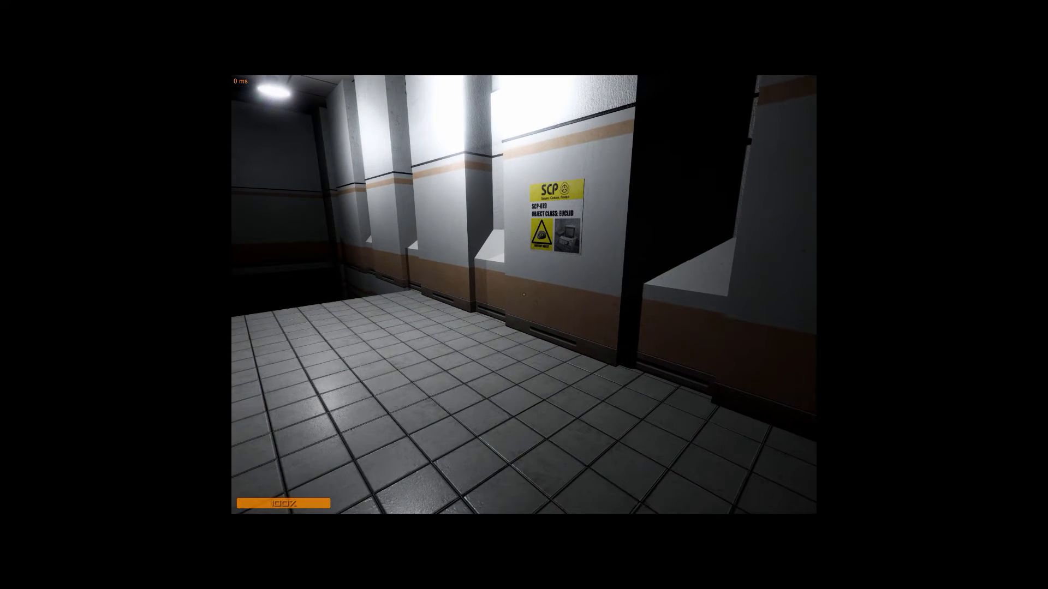
{"action": "key", "text": "Escape"}
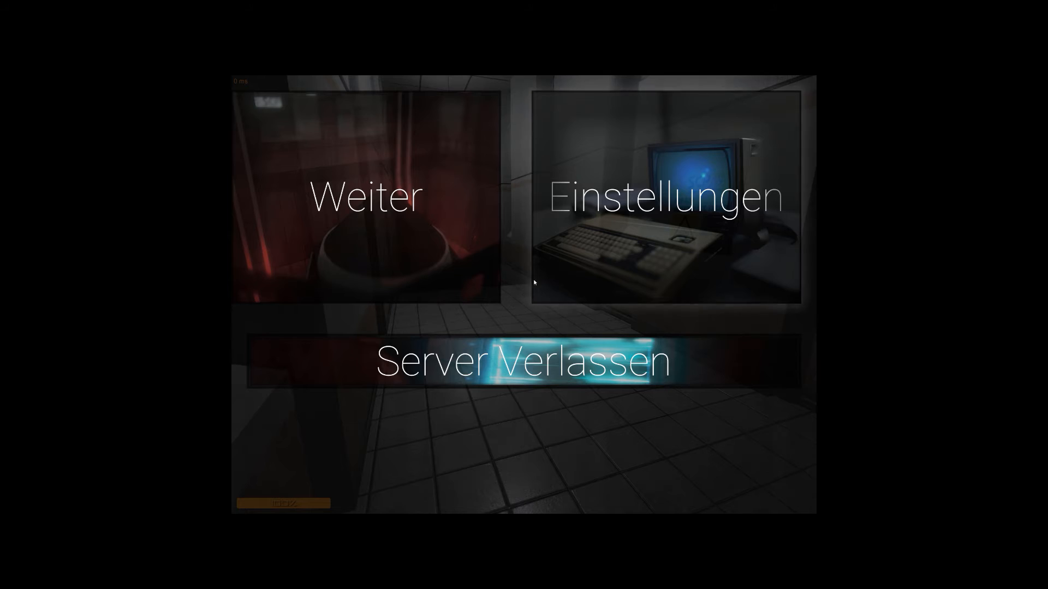
{"action": "mouse_move", "coordinate": [534, 324]}
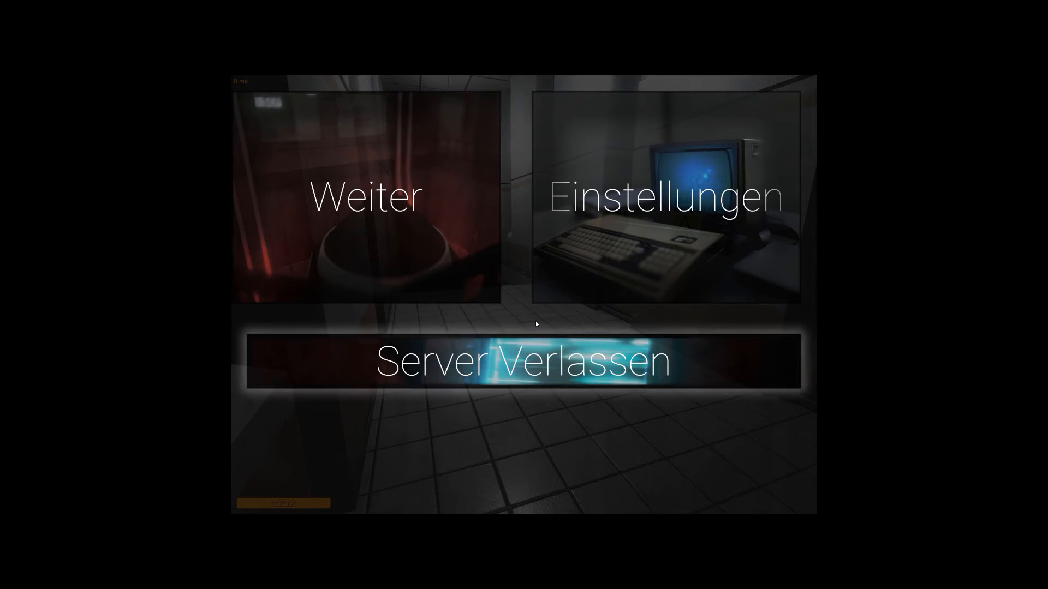